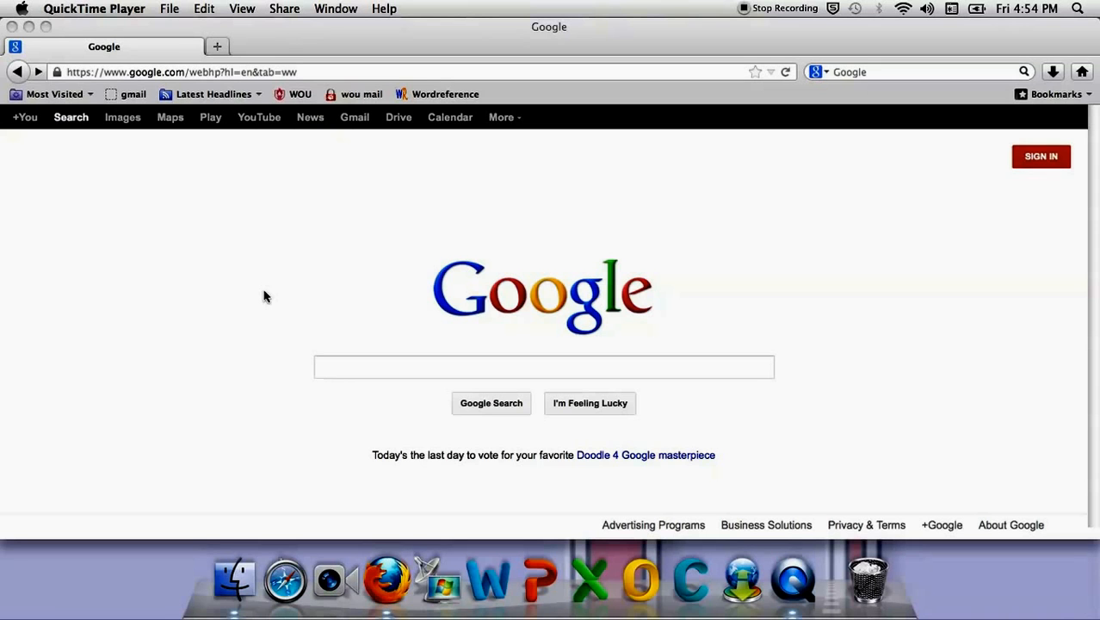
mouse_move(441, 374)
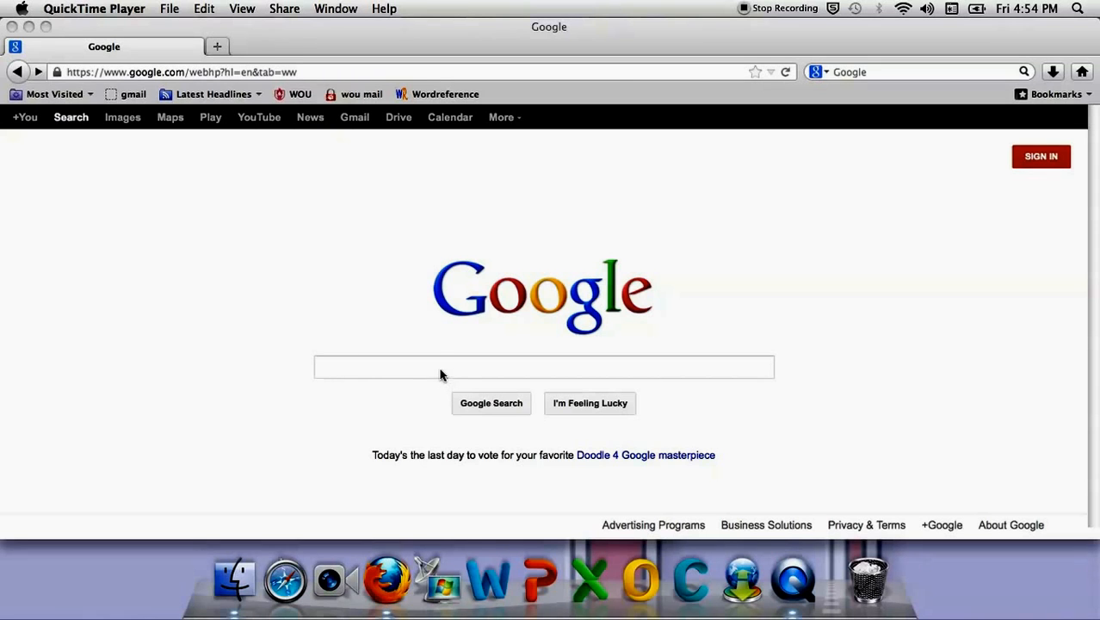
Search Google for motivation changes education, returning about 32,800,000 results
text(motivational quotes)
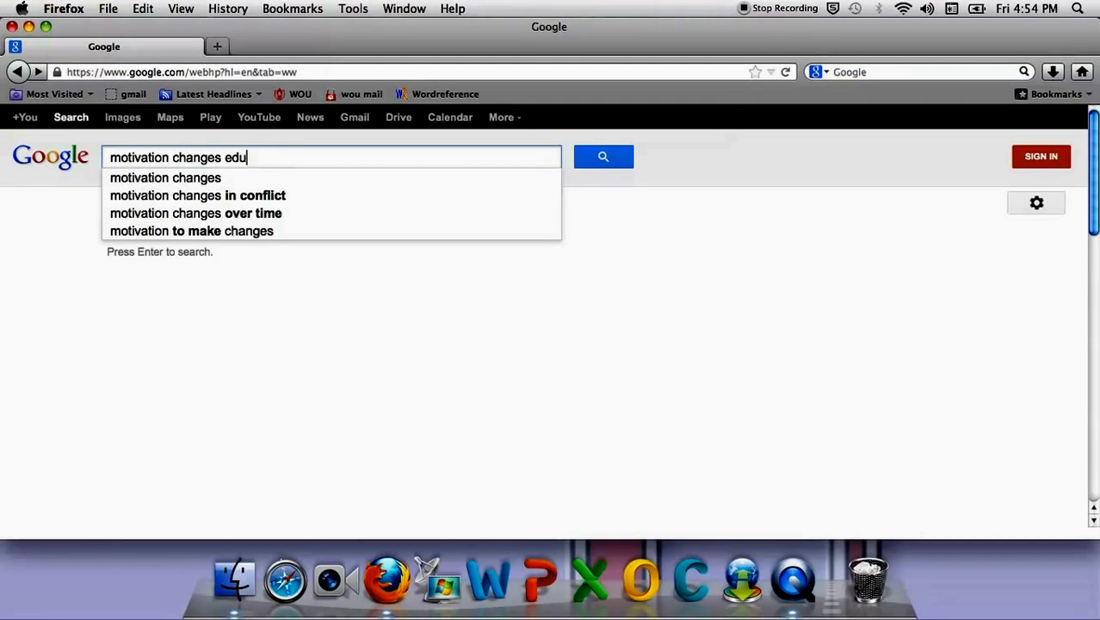
key(Return)
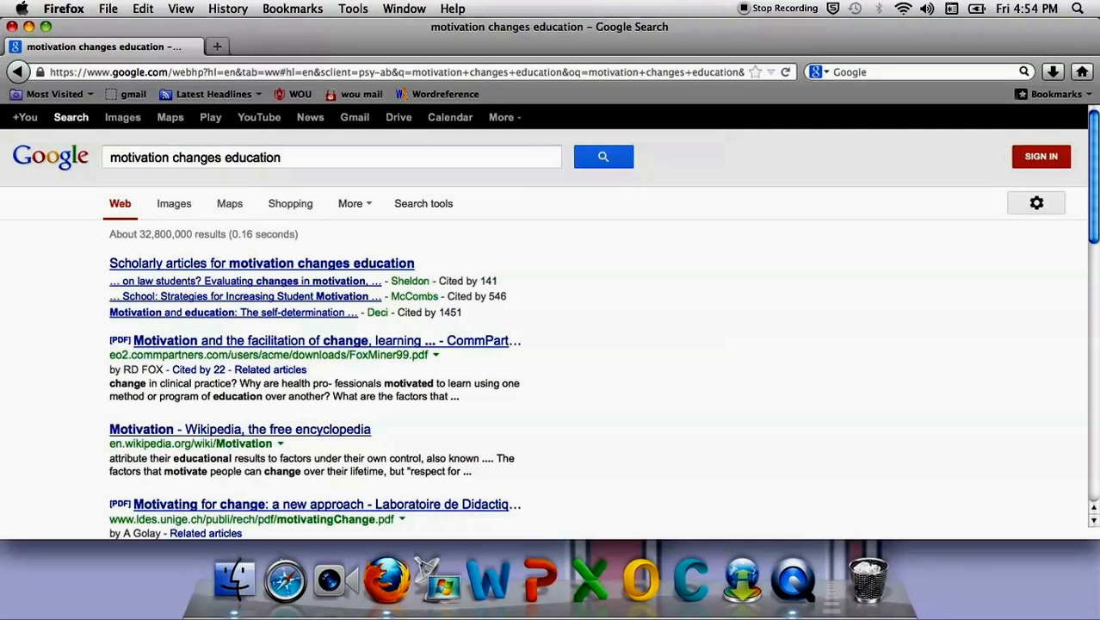
mouse_move(193, 271)
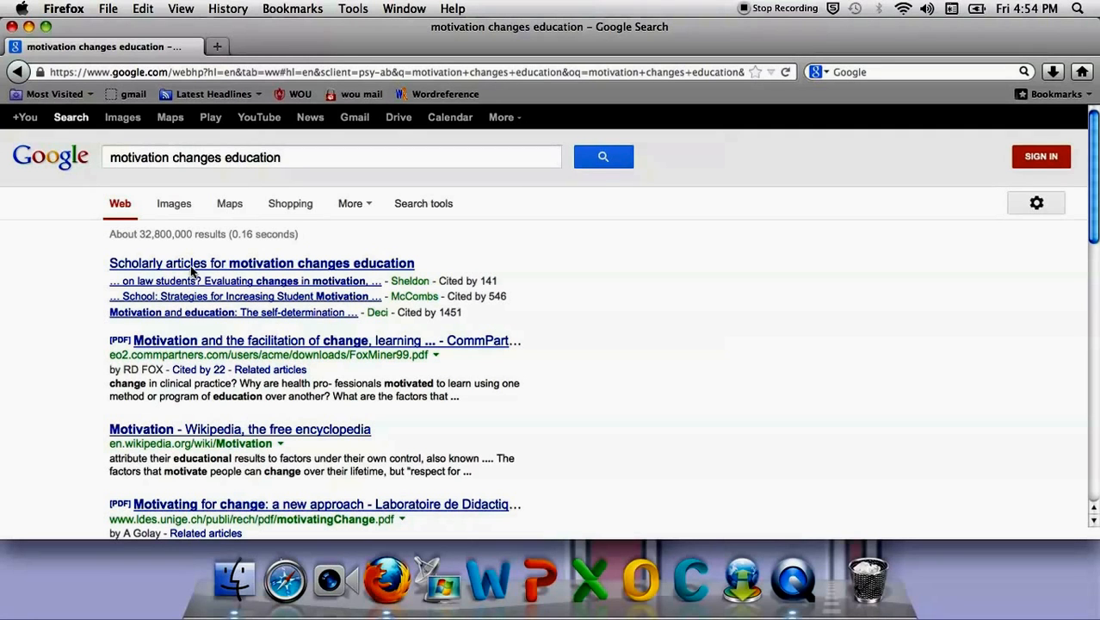
mouse_move(86, 247)
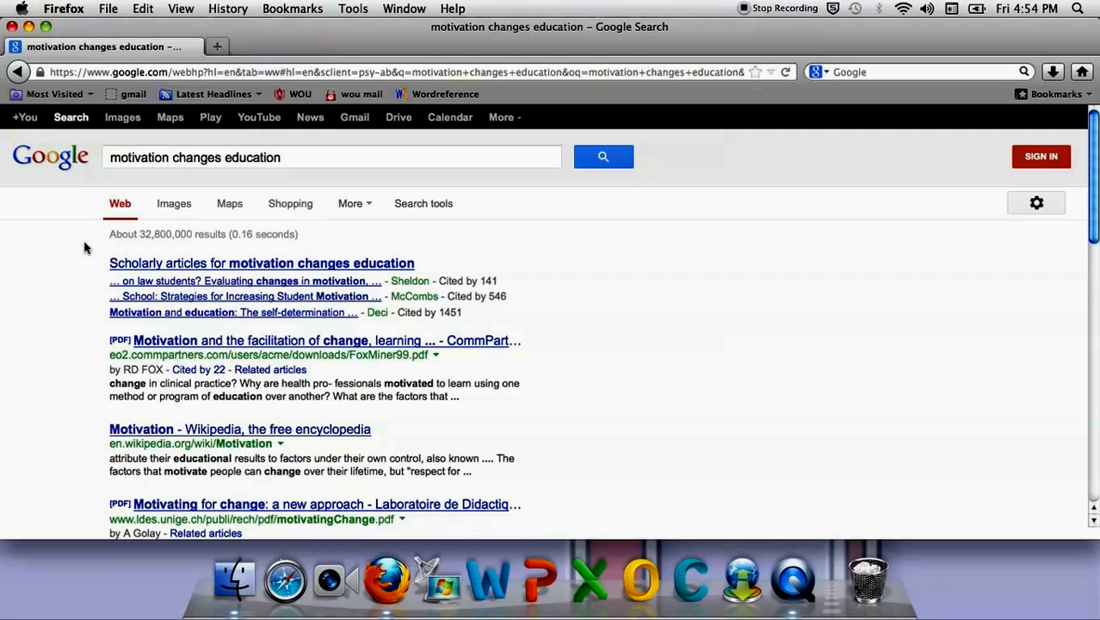
mouse_move(74, 249)
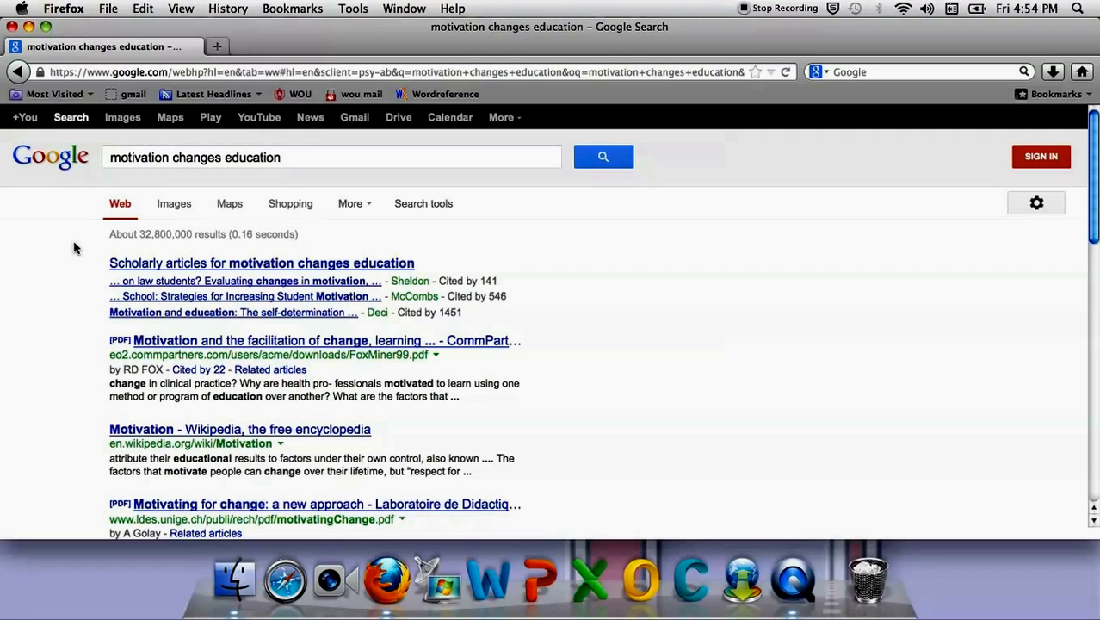
mouse_move(101, 198)
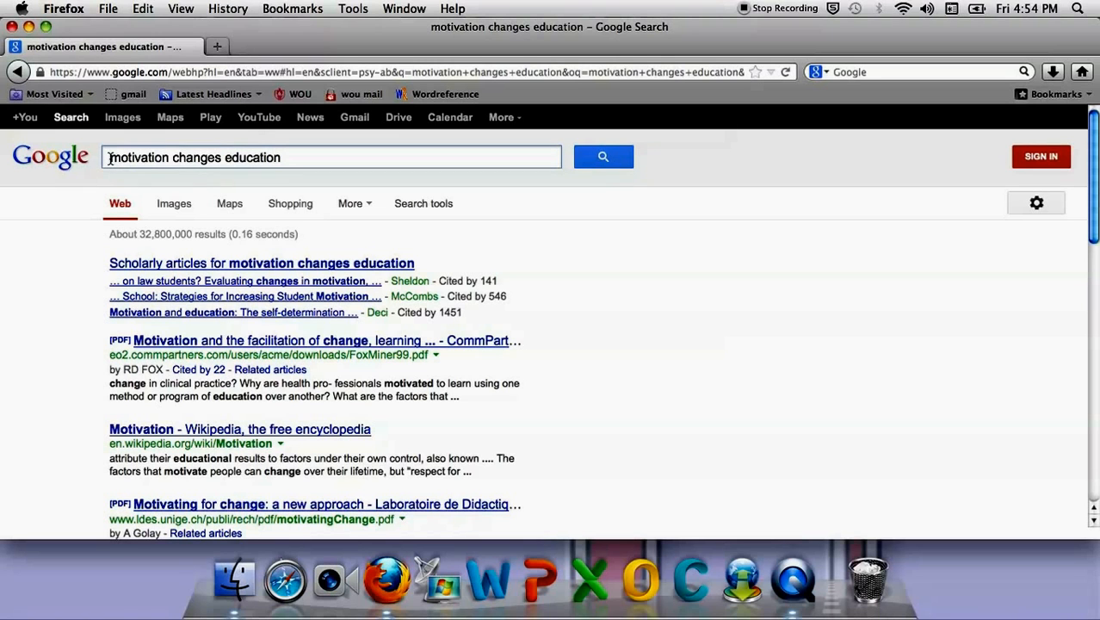
Search with "motivation changes" in quotes, narrowing results to about 18,900
text(")
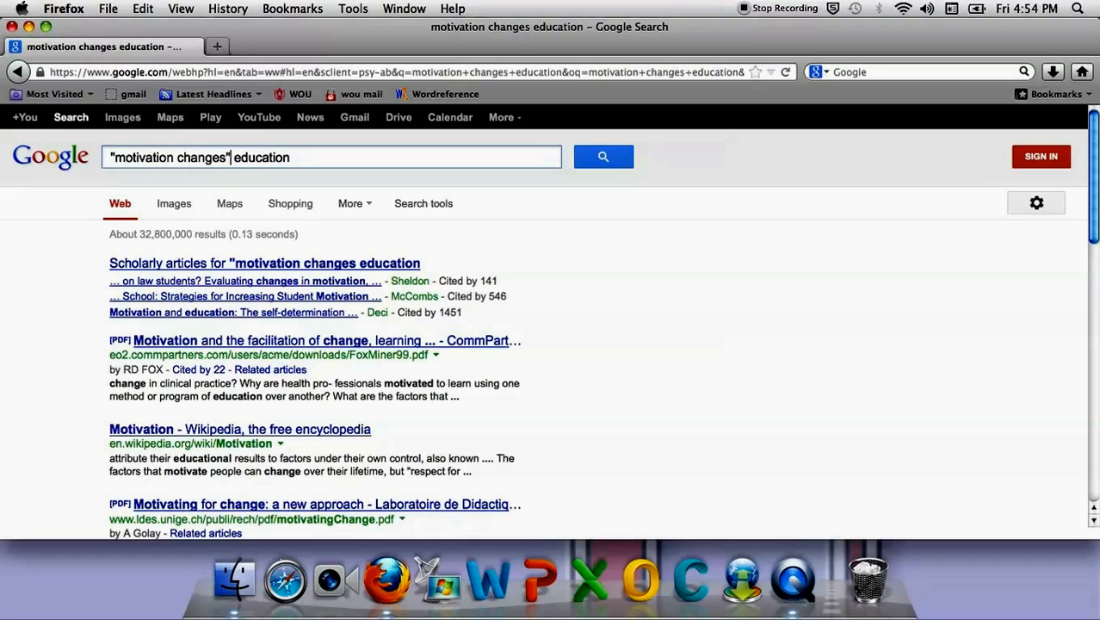
click(604, 157)
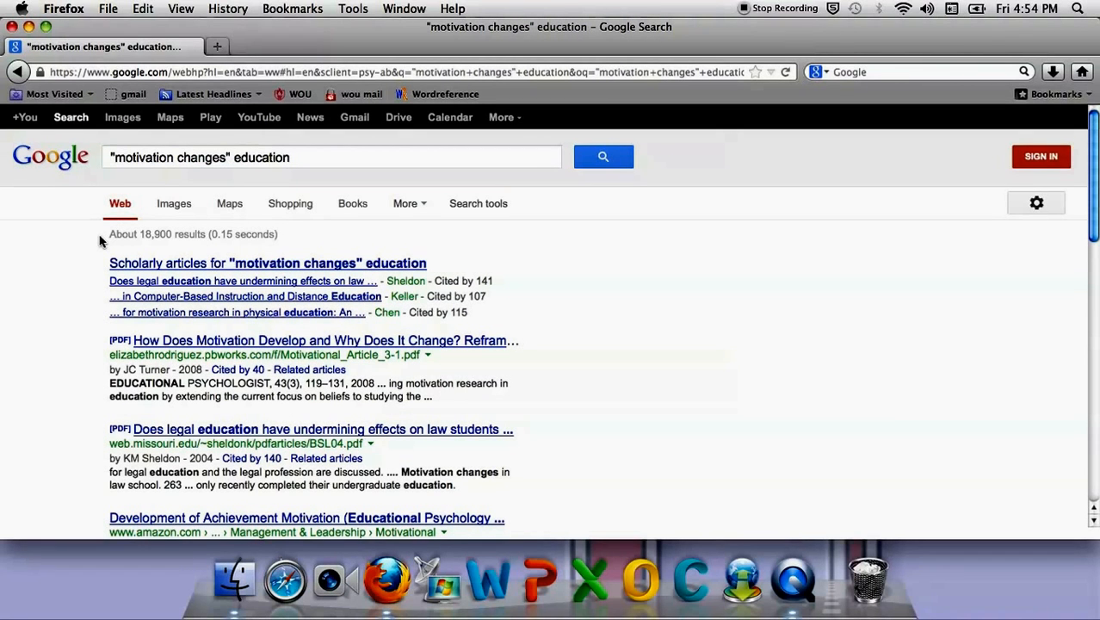
mouse_move(86, 241)
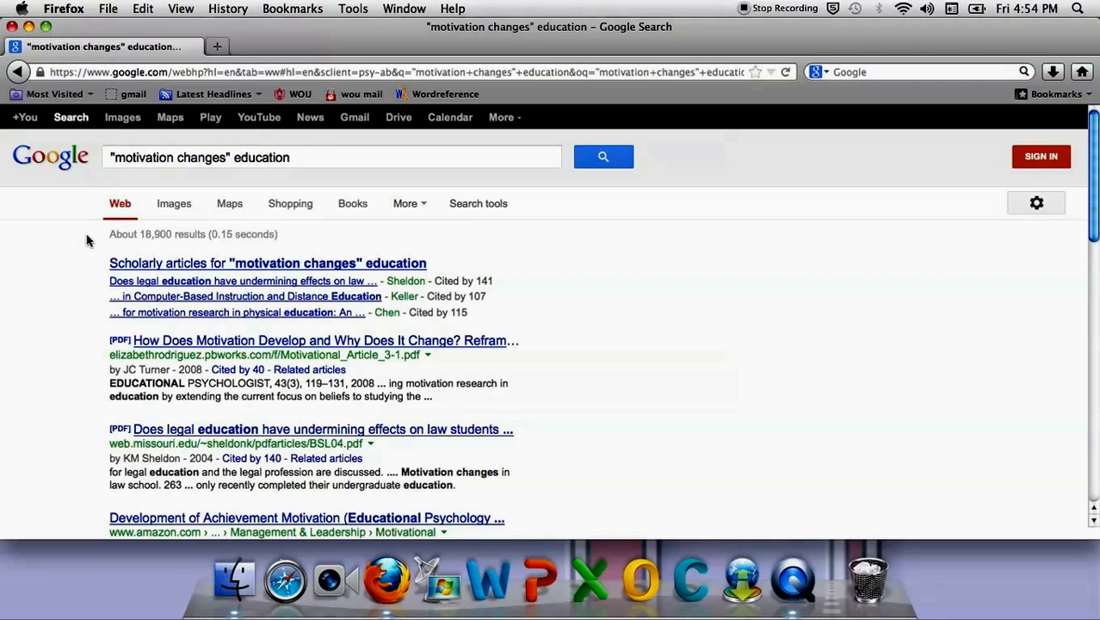